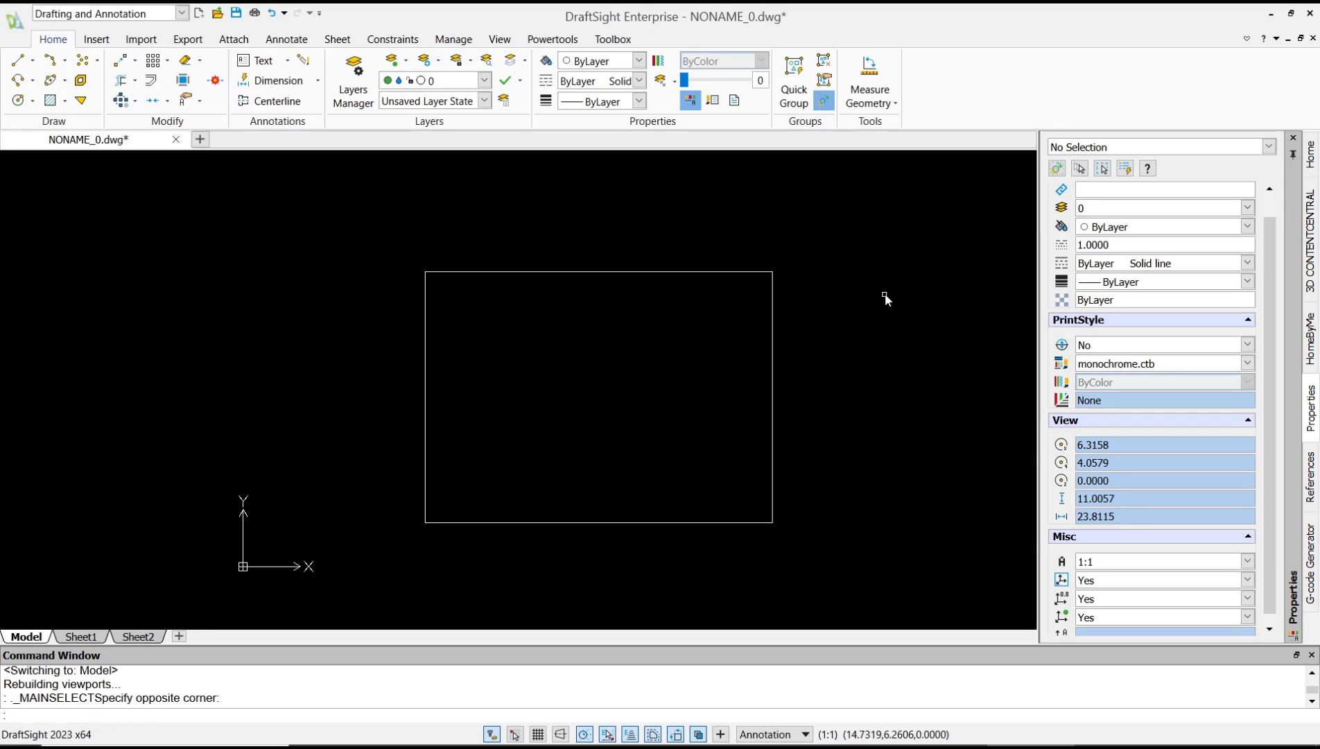
pyautogui.moveTo(95, 641)
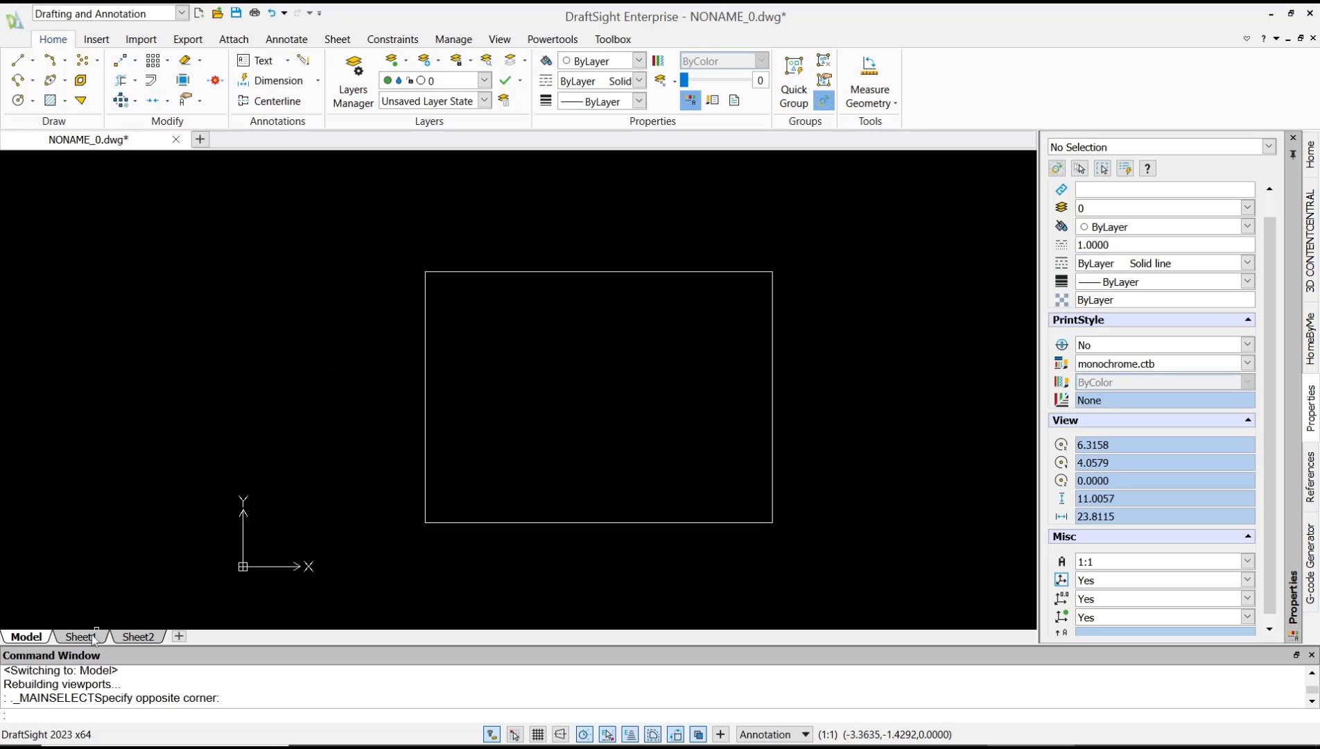
# Step: Switch to the Sheet1 layout to show the rectangle inside its viewport
pyautogui.click(76, 636)
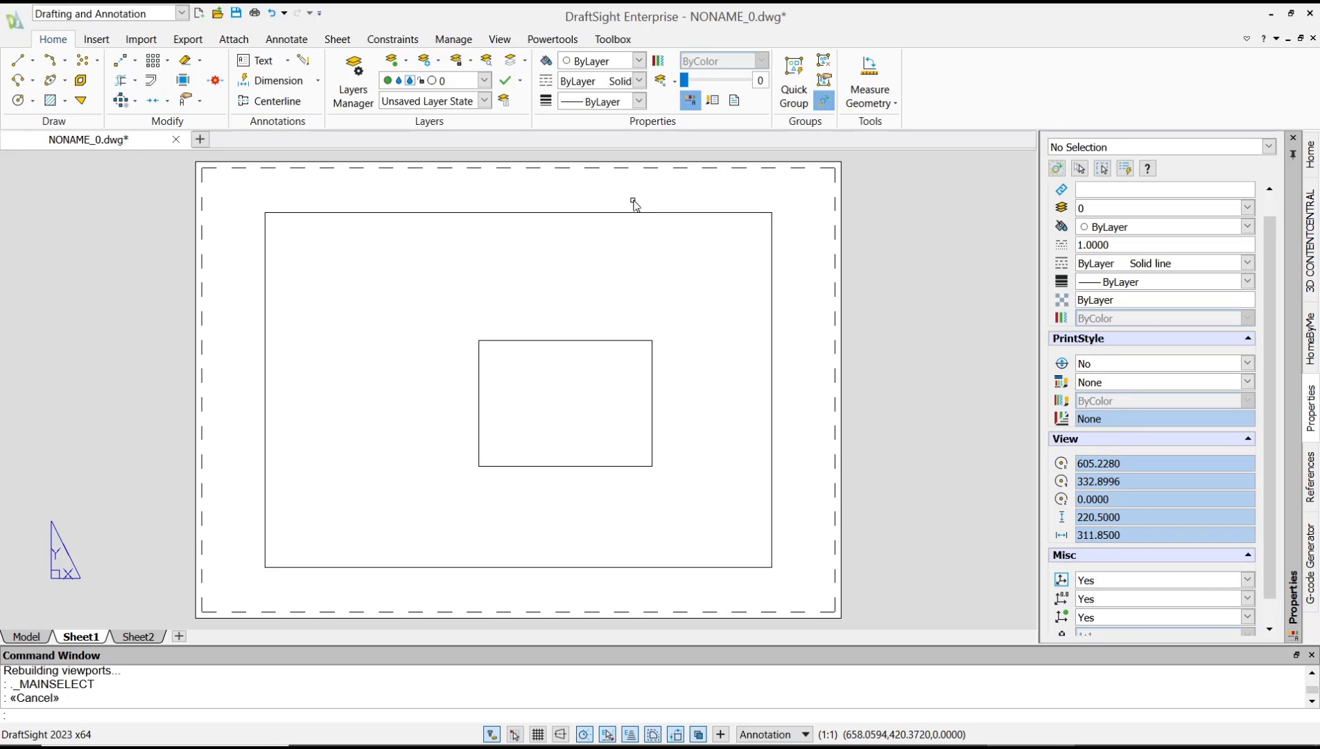
# Step: Create a new layer named 'viewport' in the Layers Manager via the LAYER command
pyautogui.write('LAYER')
pyautogui.write('viewport')
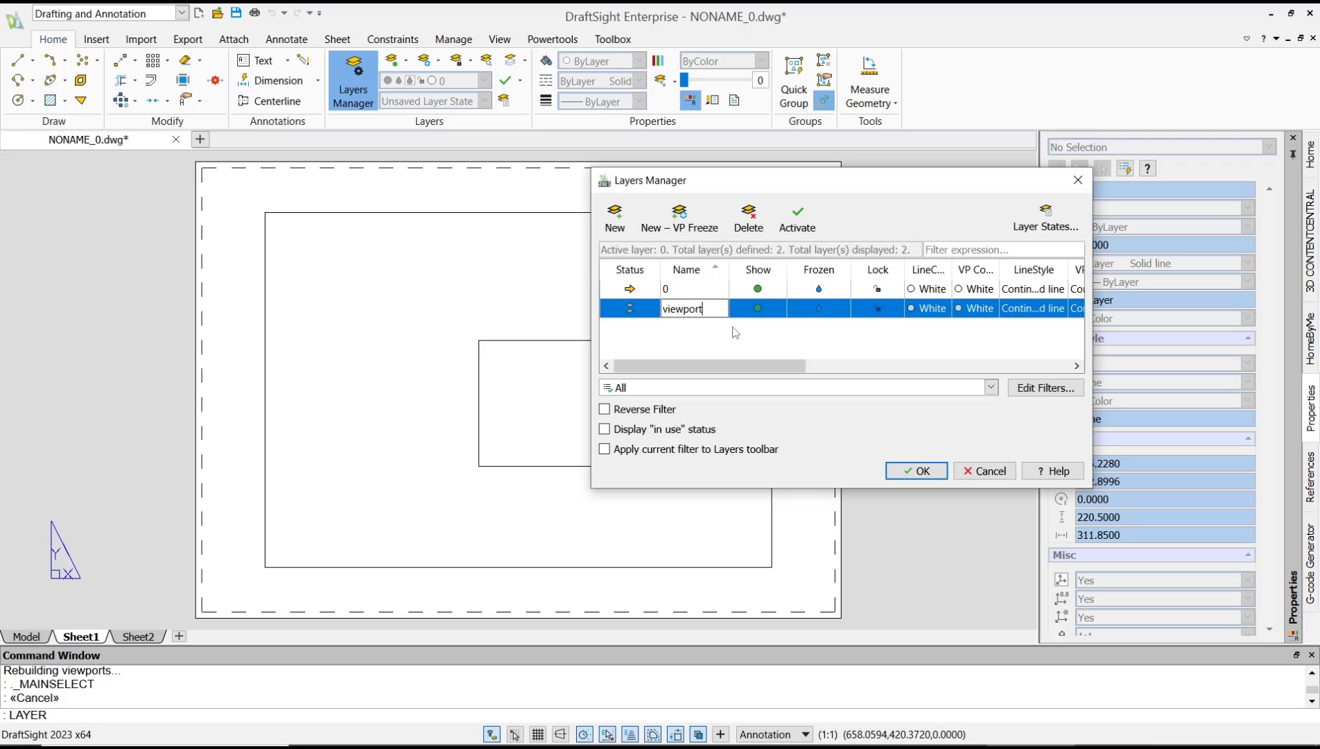
pyautogui.click(916, 471)
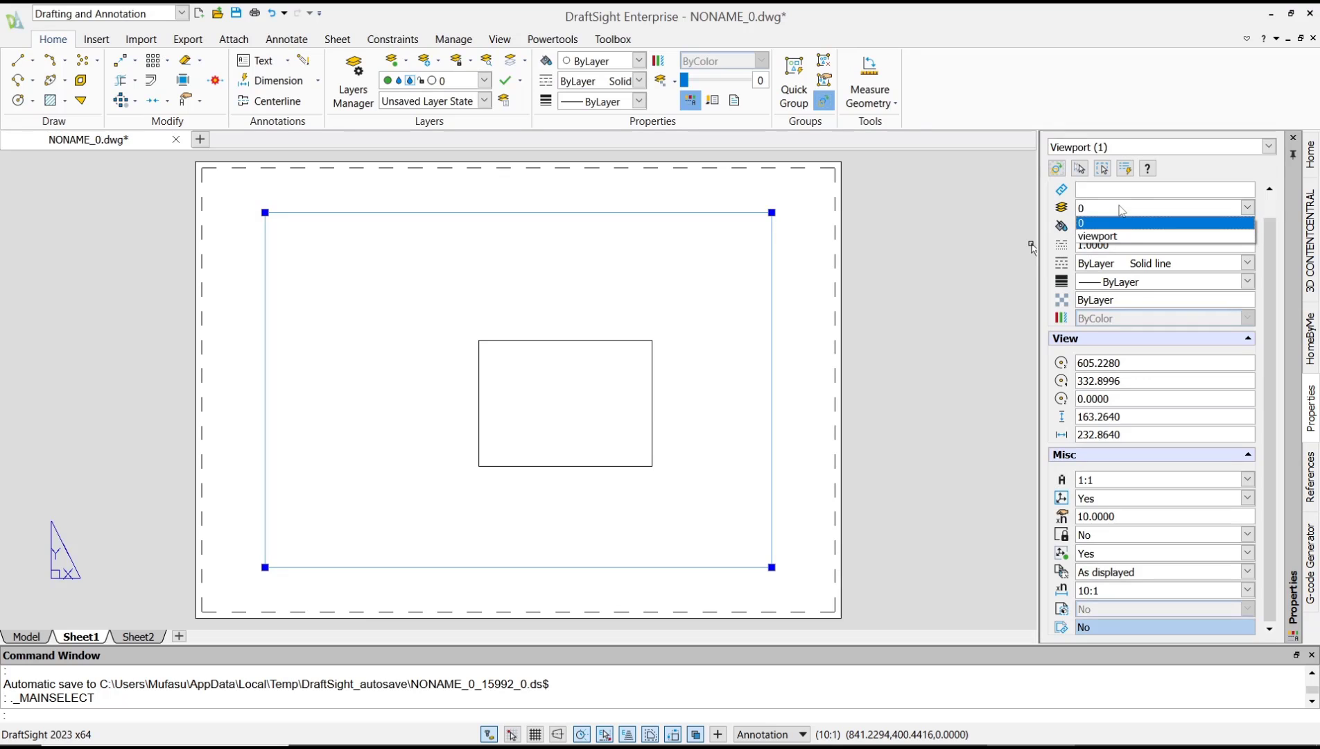
# Step: Set the Sheet1 viewport's layer to 'viewport' in the Properties palette
pyautogui.click(1097, 236)
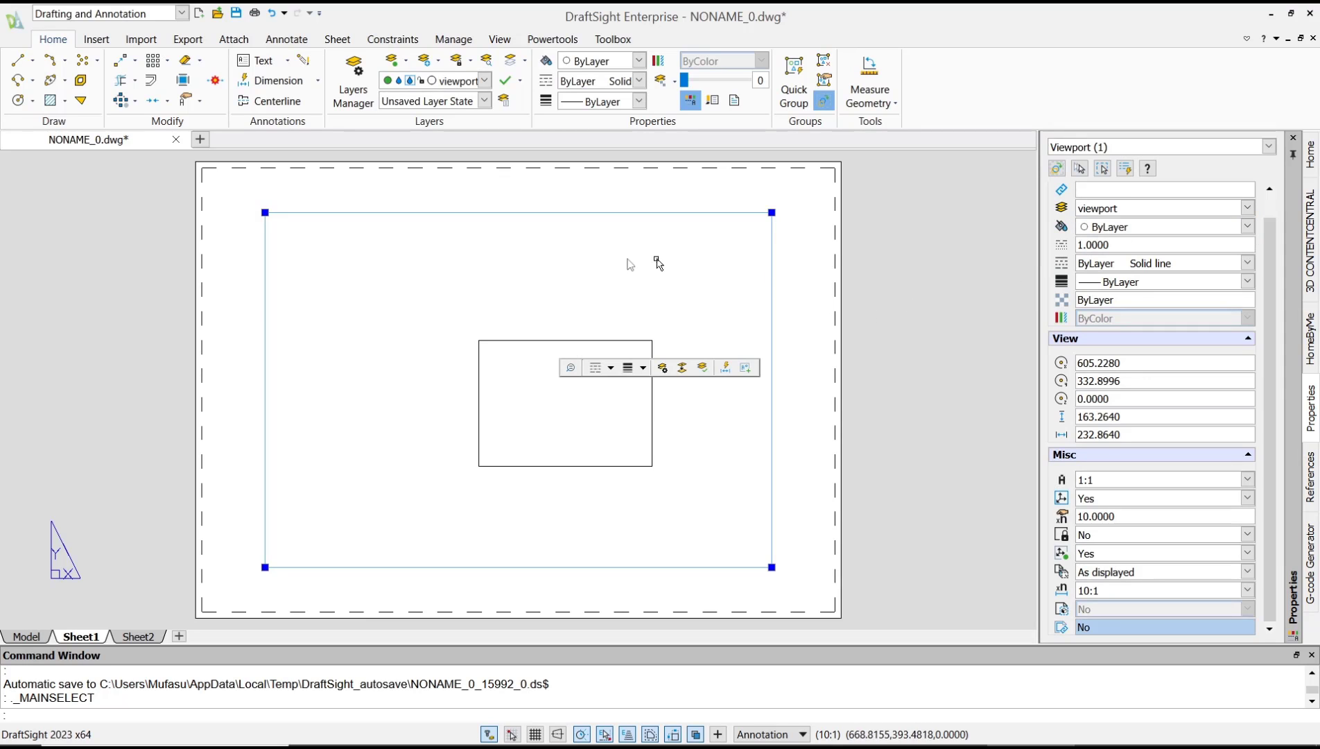
pyautogui.moveTo(502, 155)
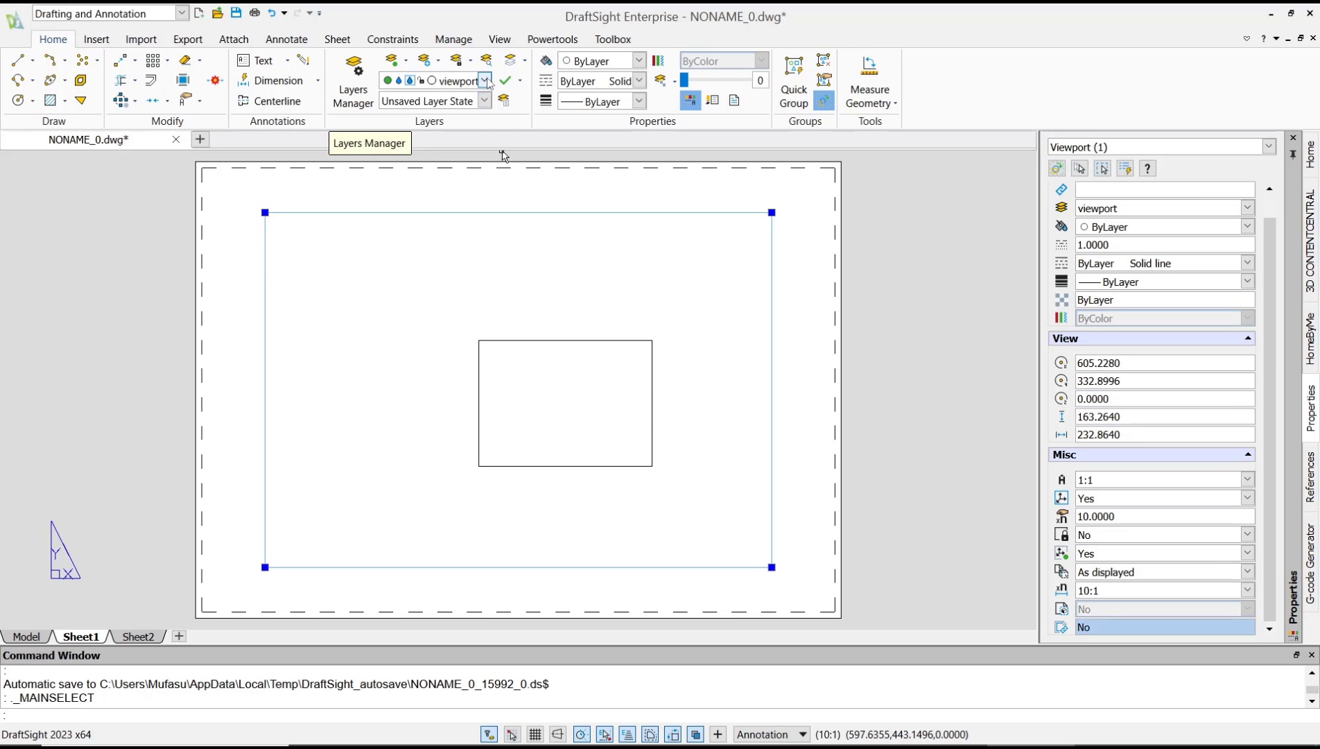
# Step: Expand the Layers panel dropdown showing layer 0 and 'viewport' with lock toggles
pyautogui.click(483, 81)
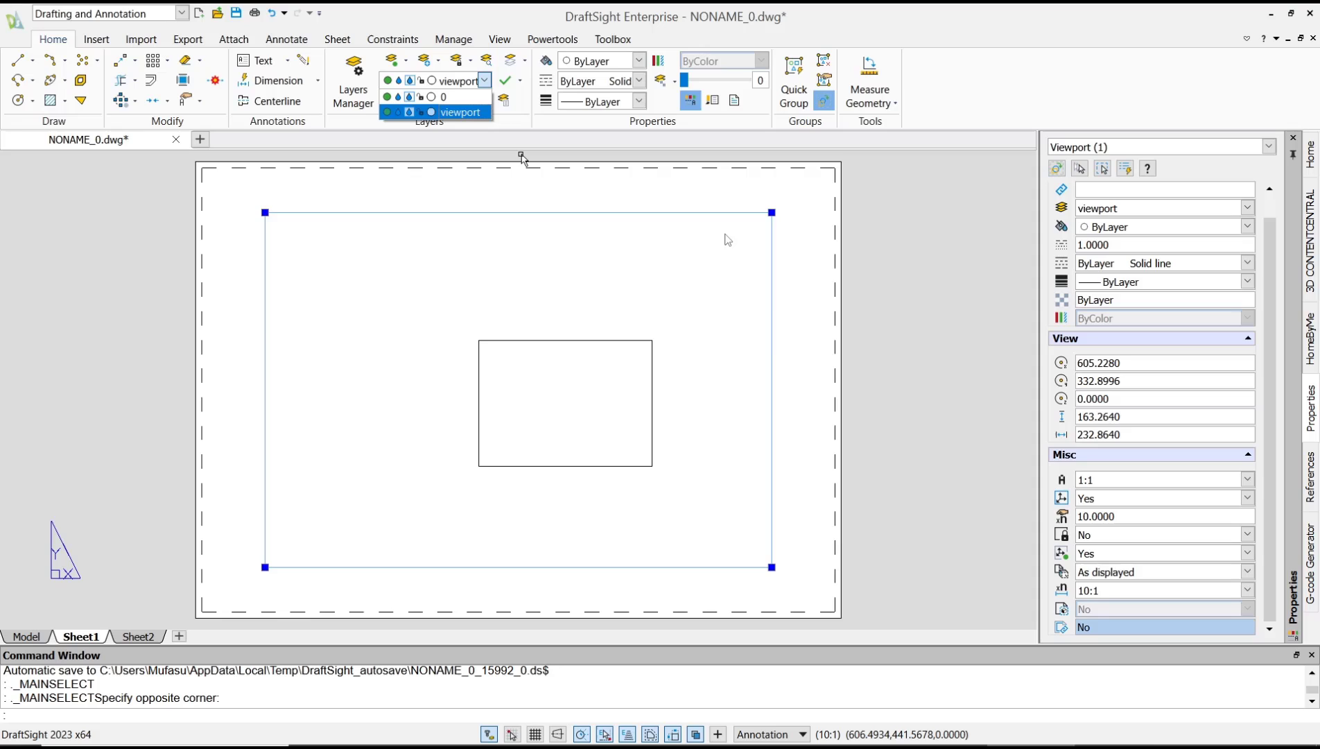
pyautogui.moveTo(506, 256)
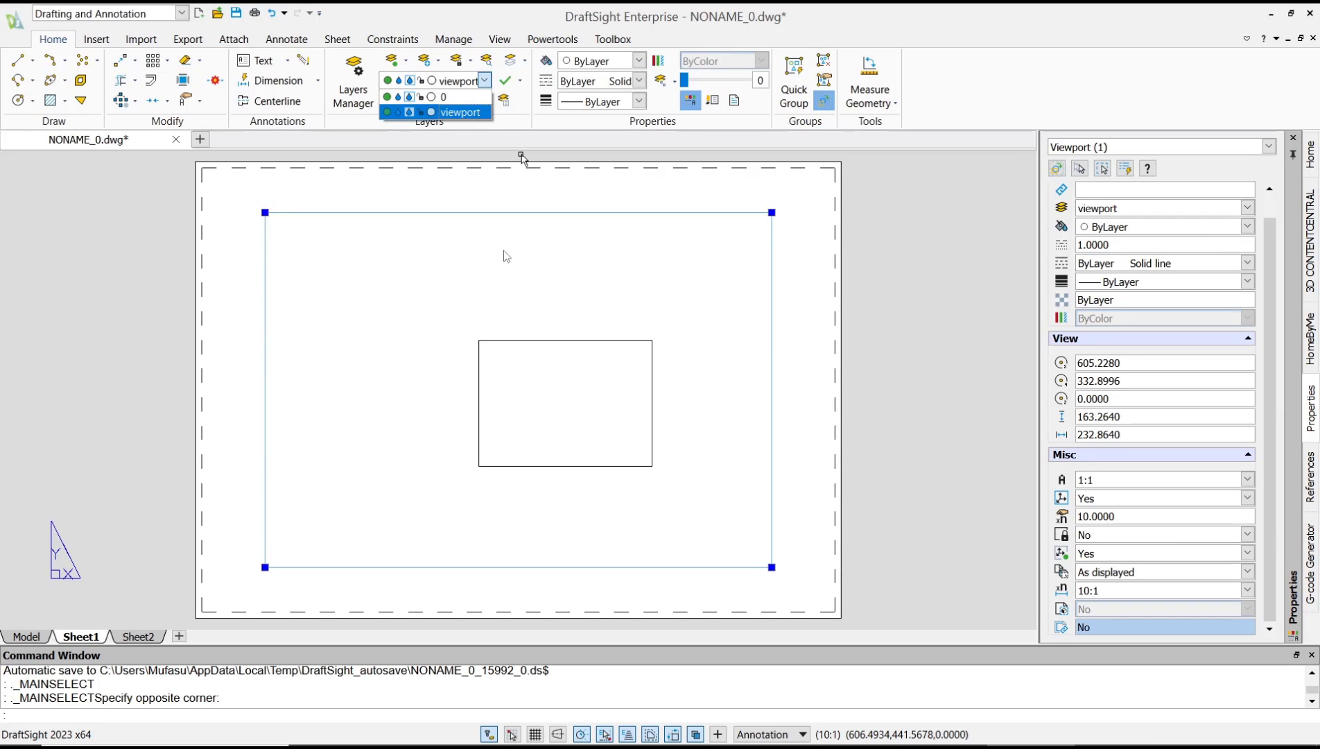